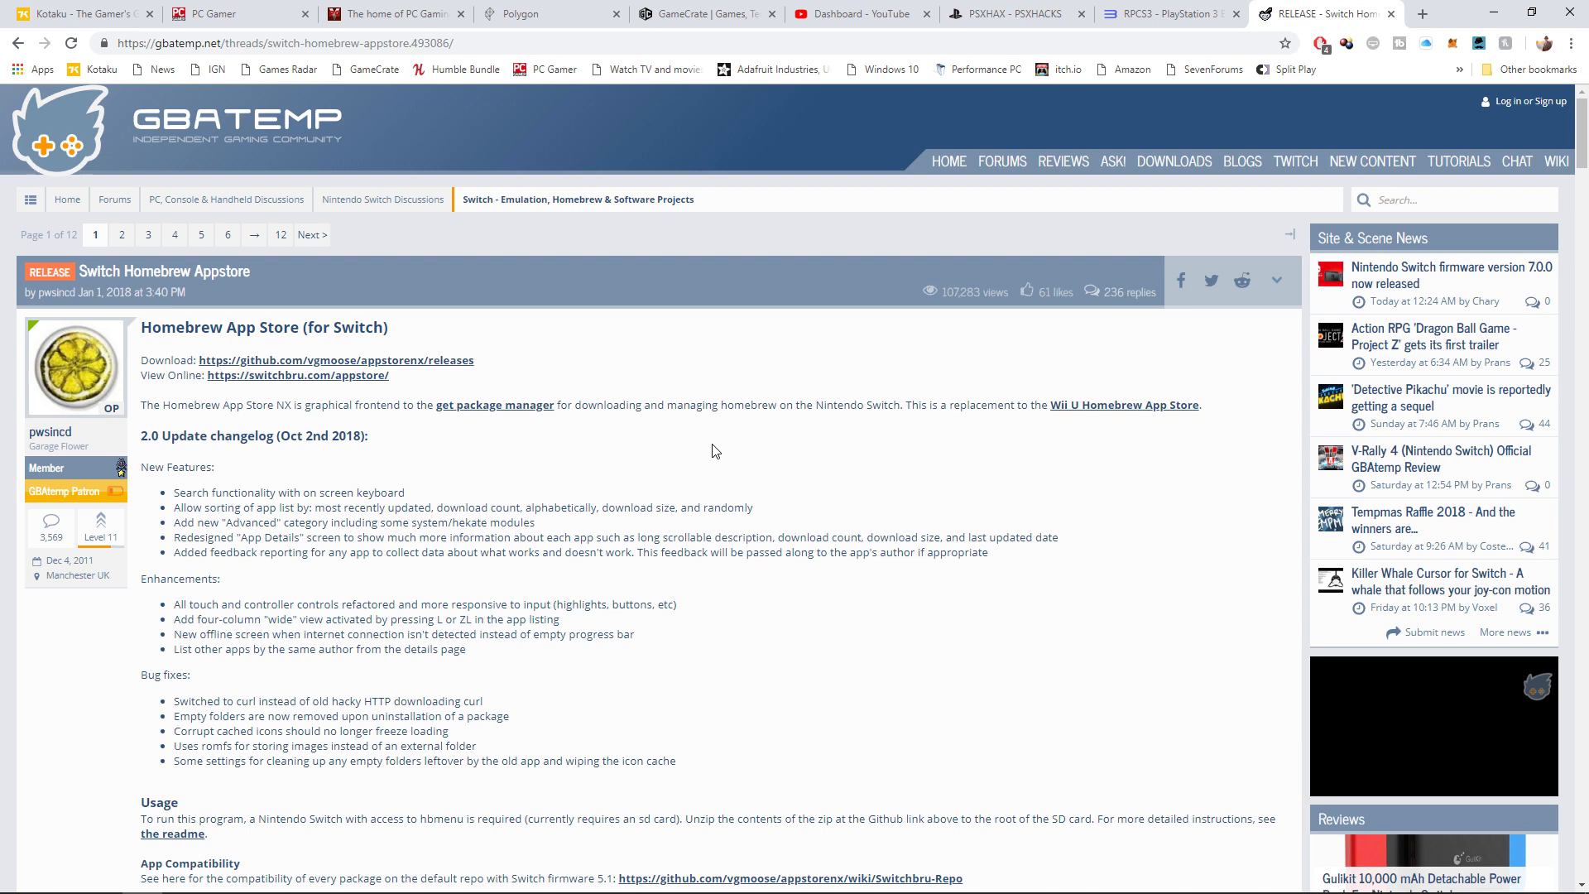
Switch SX OS to the HOMEBREW list and launch hb App Store 2.0 from it.
left_click(338, 360)
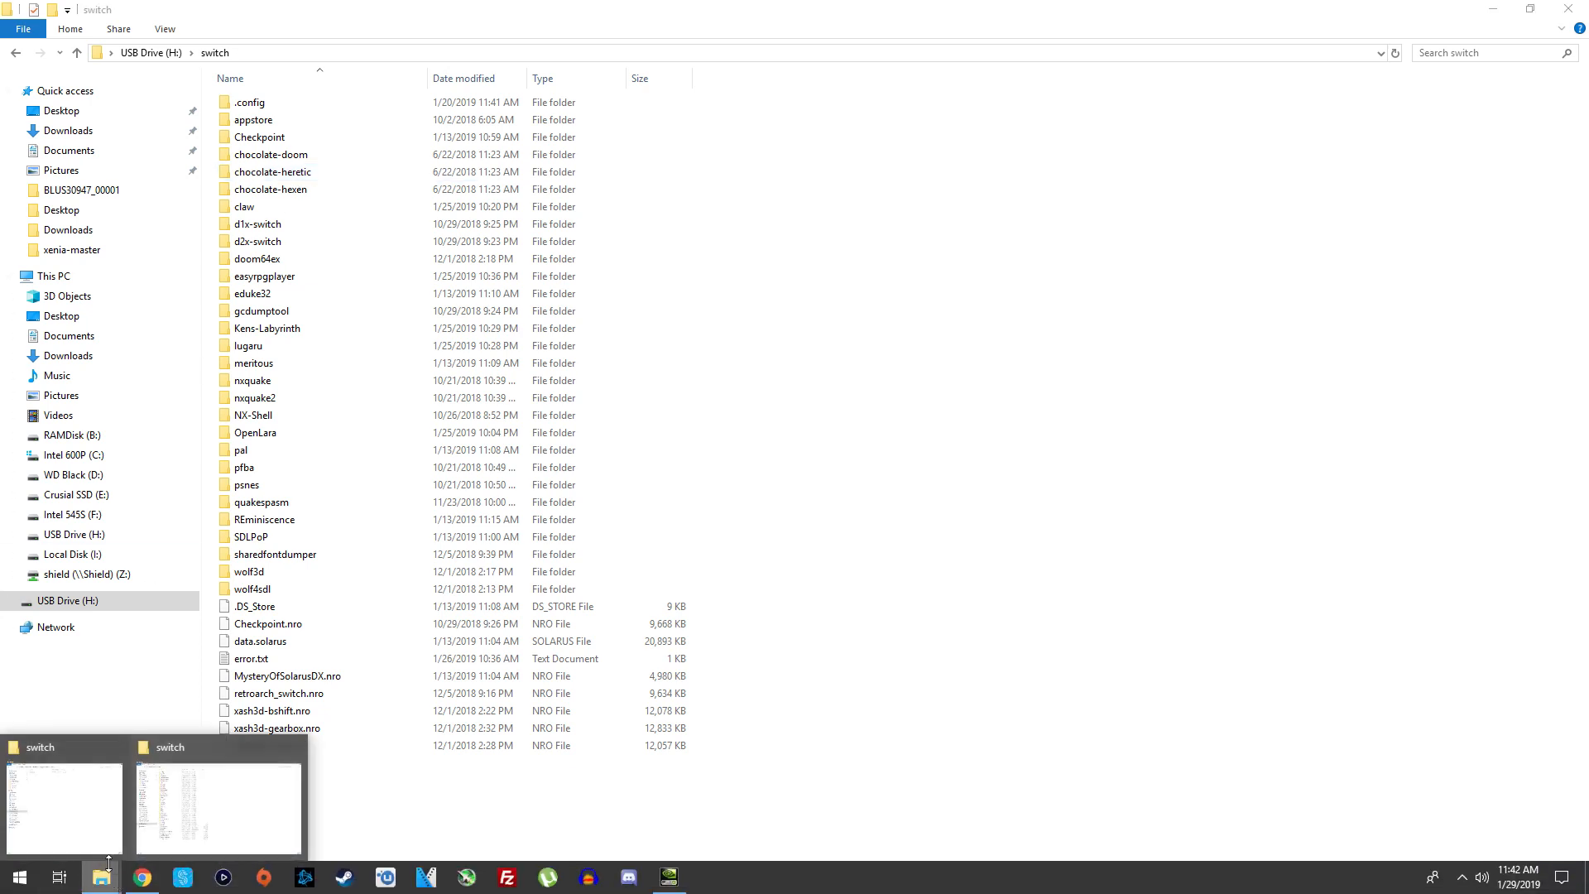
mouse_move(77, 848)
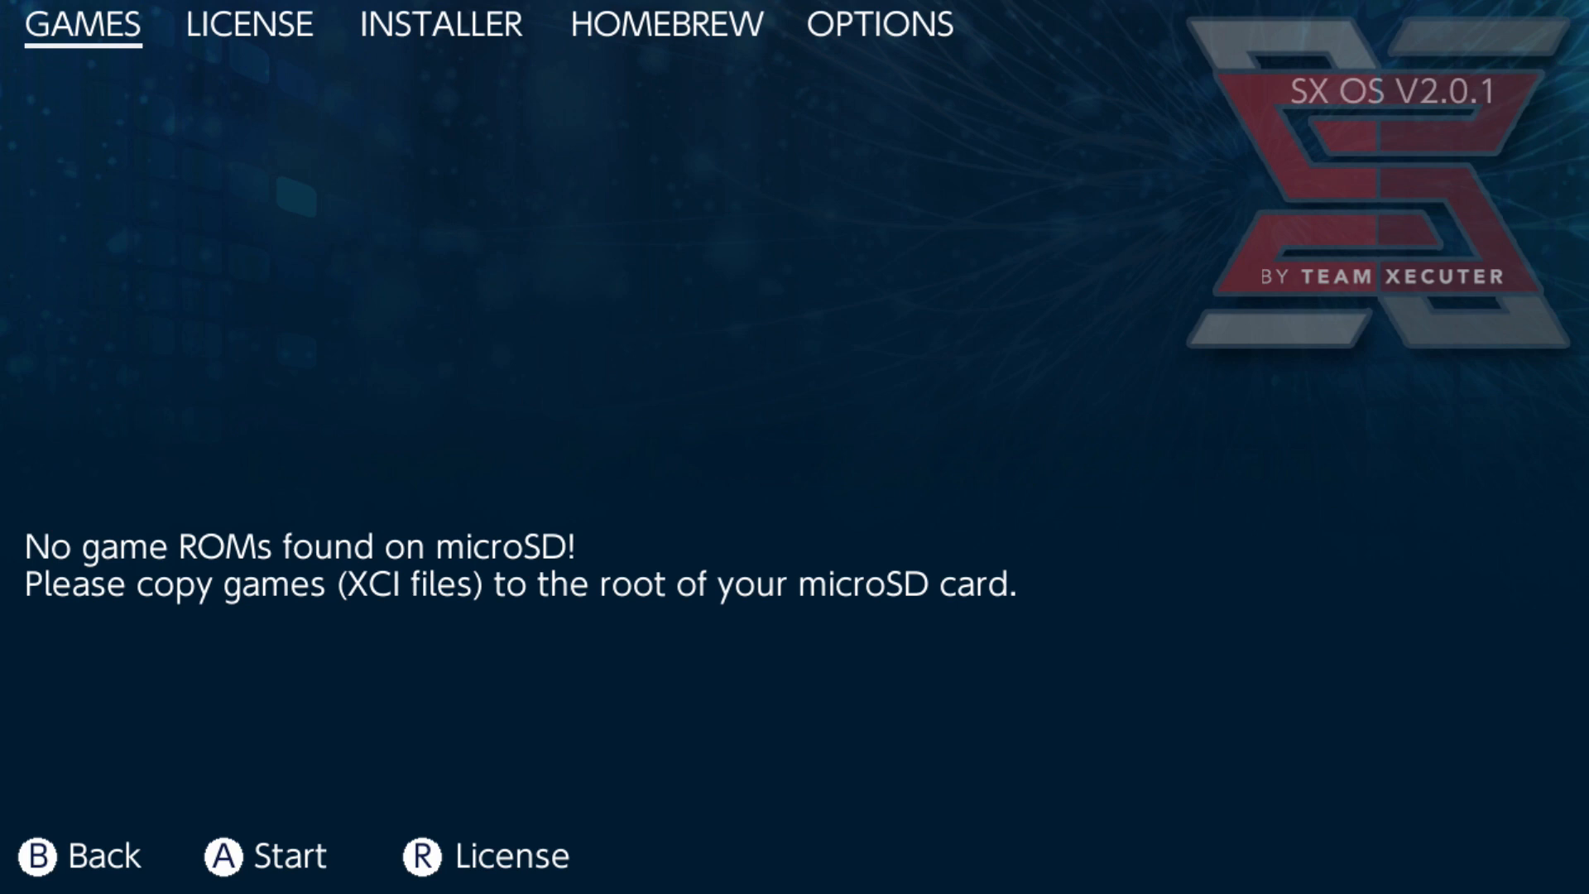
left_click(668, 23)
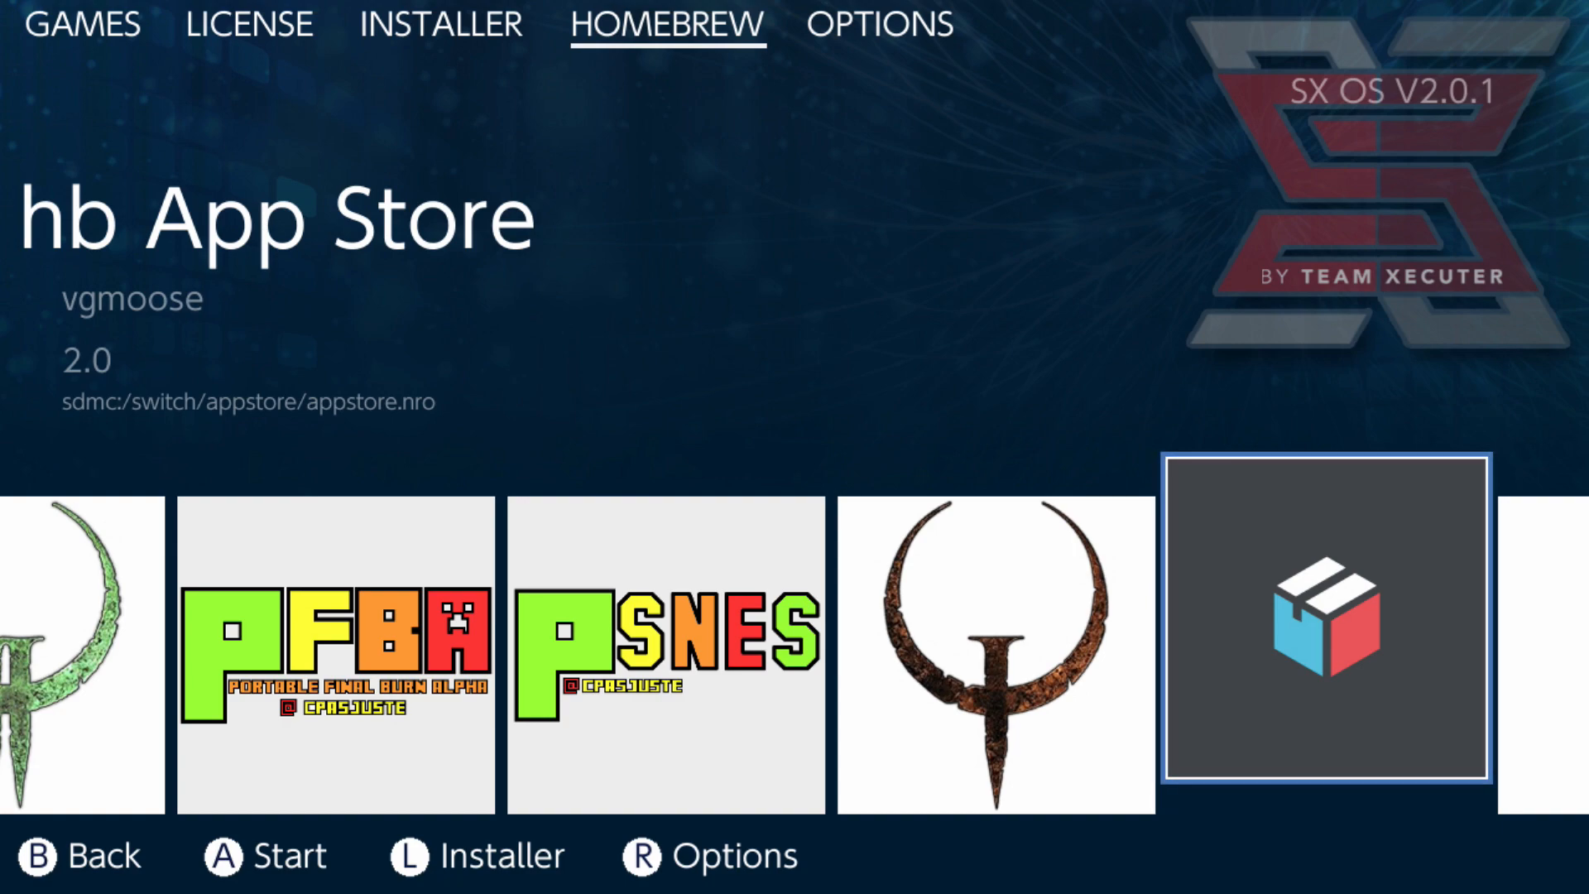
left_click(1327, 625)
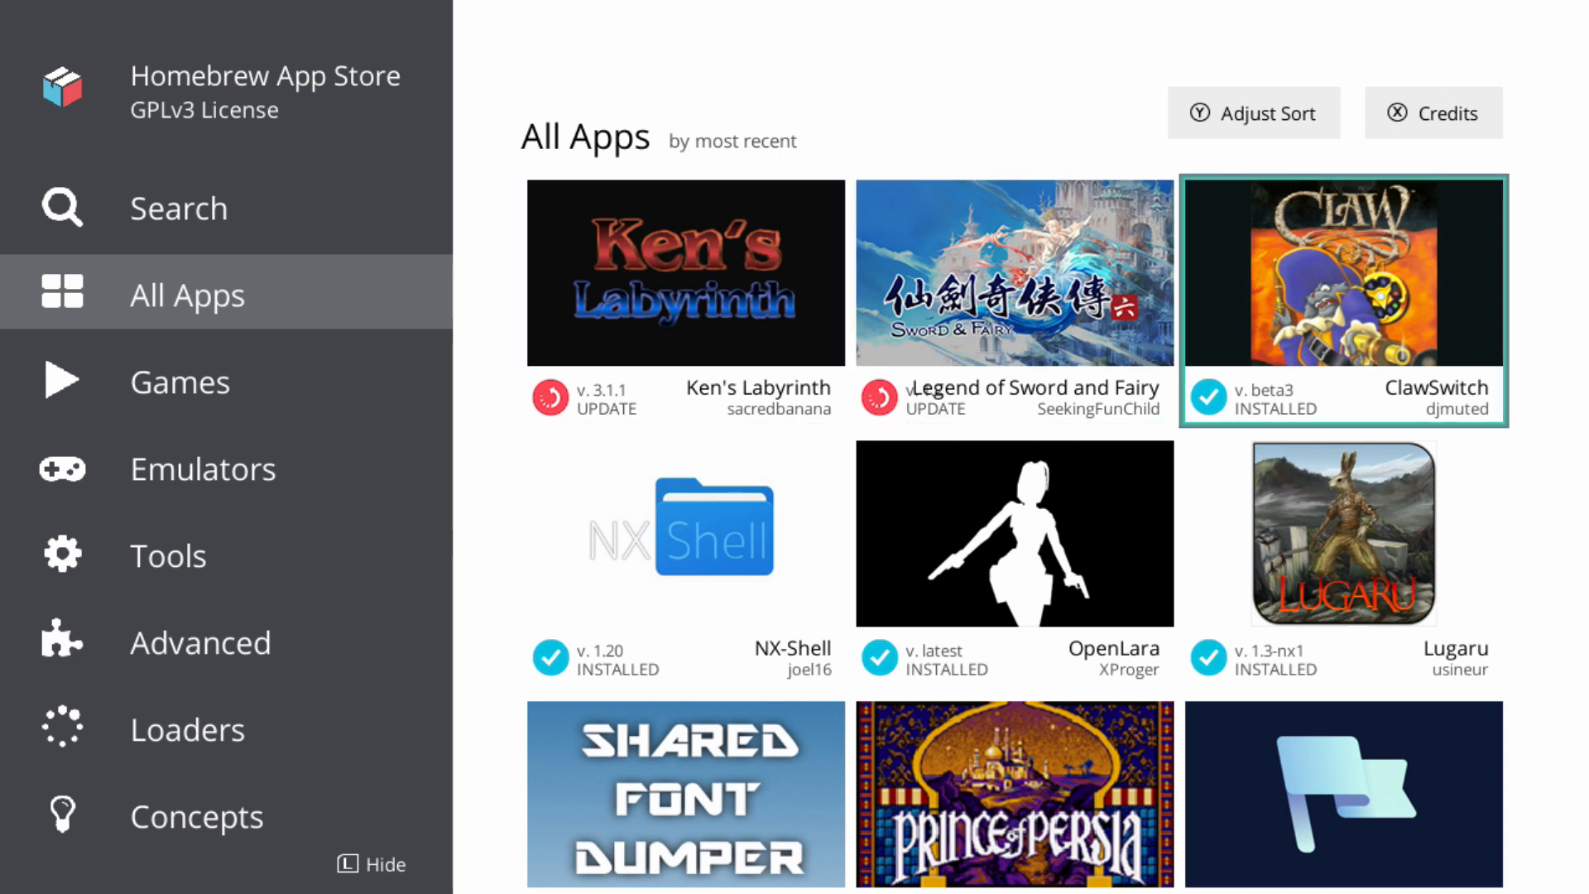
Browse down through the All Apps list of installed and available homebrew.
scroll("down", 3)
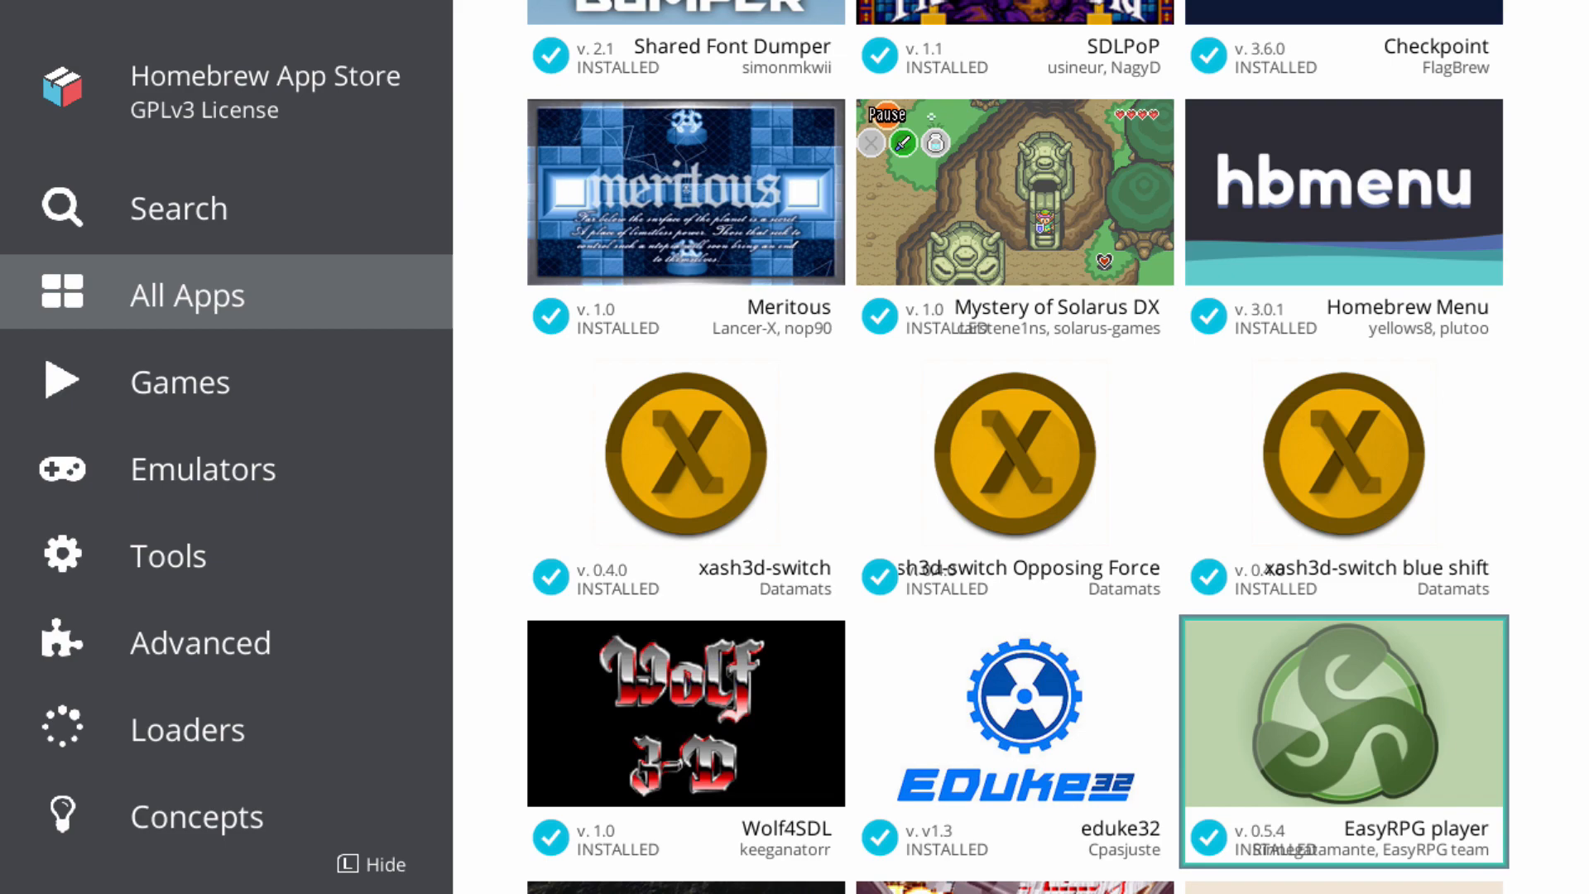
scroll("down", 3)
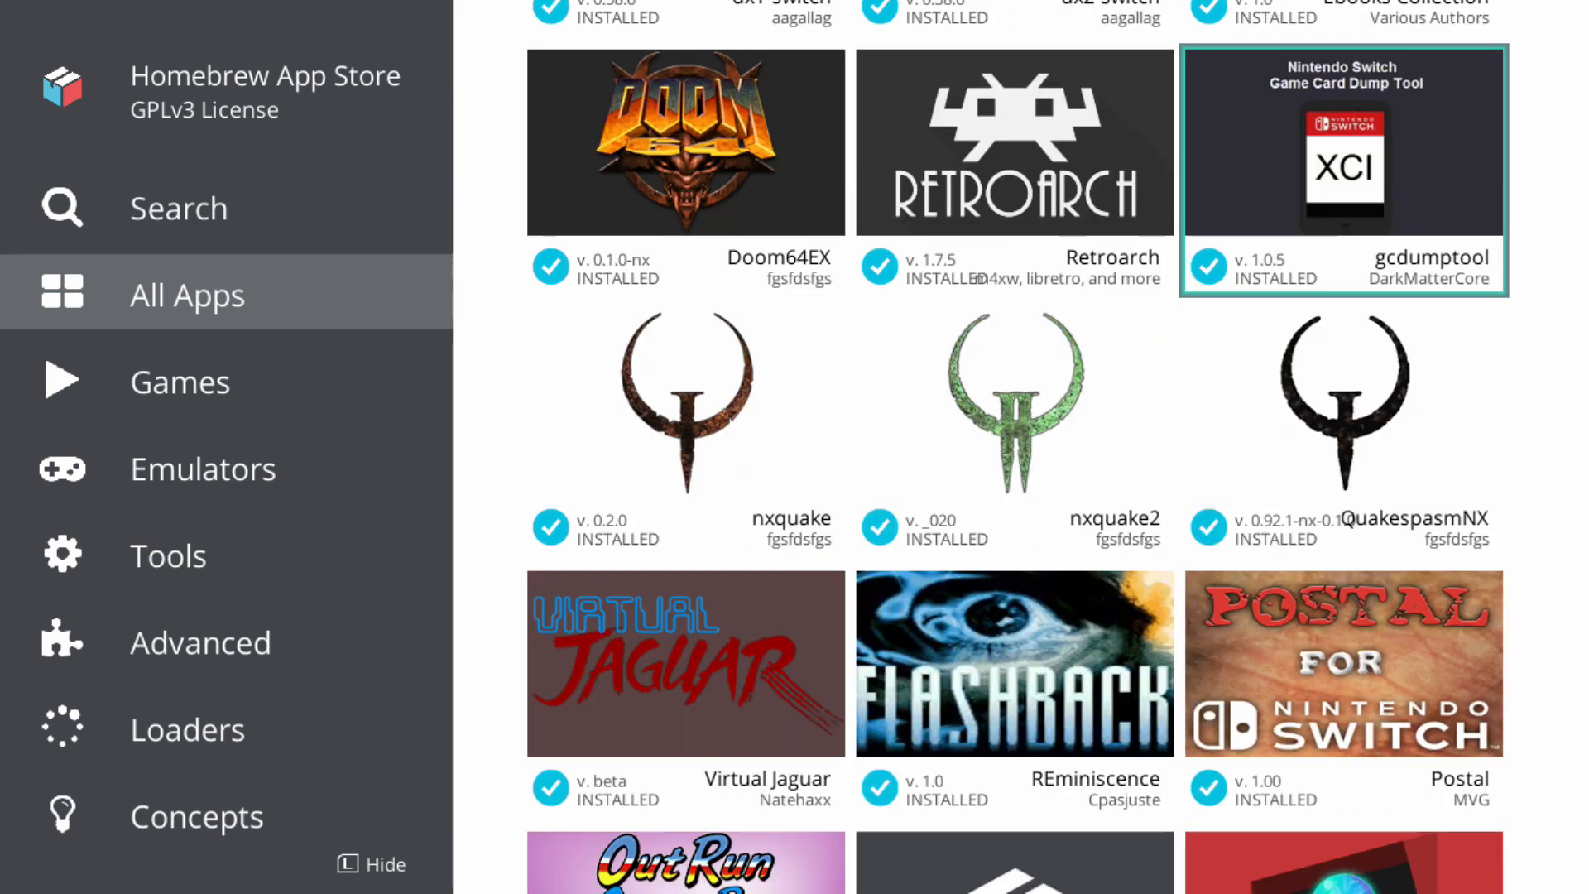
scroll("down", 3)
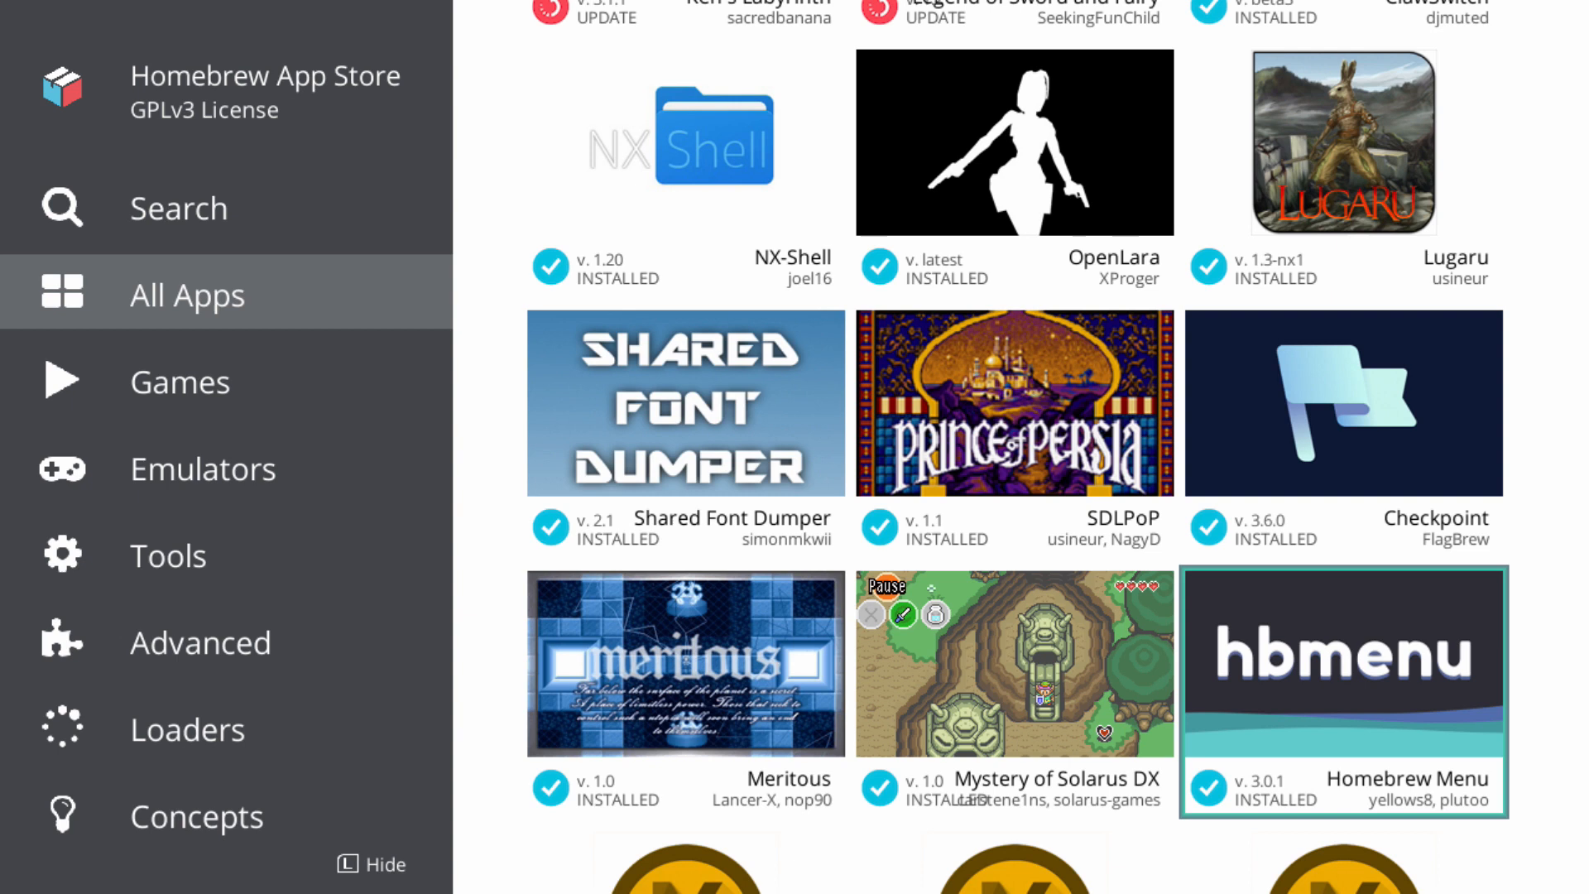
left_click(1014, 681)
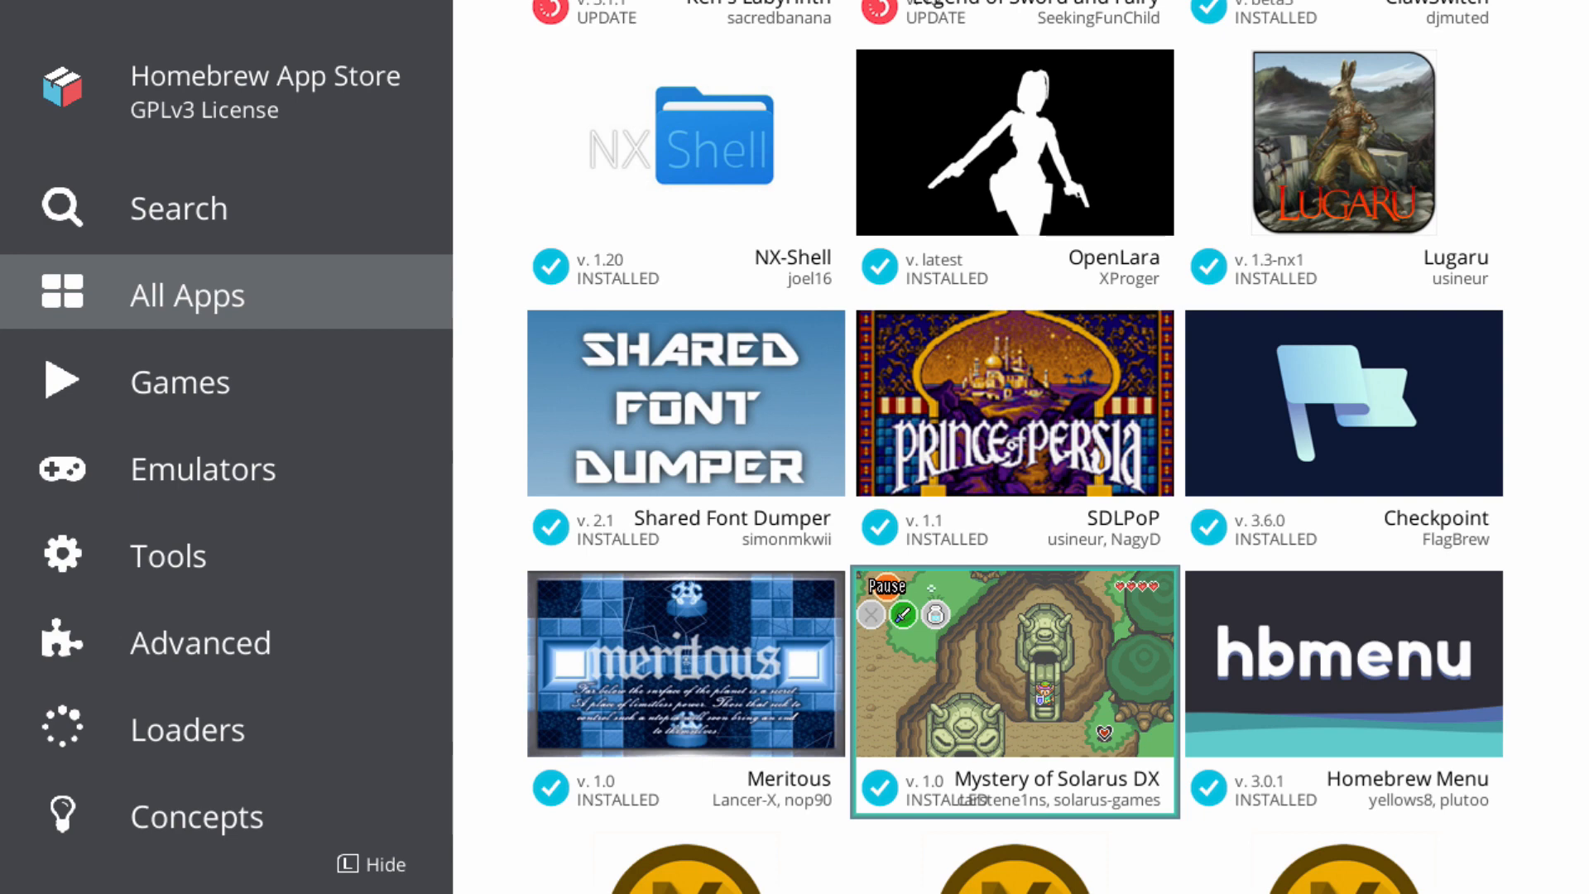
Return to Ken's Labyrinth and open its details page offering the 3.1.1 update.
scroll("down", 3)
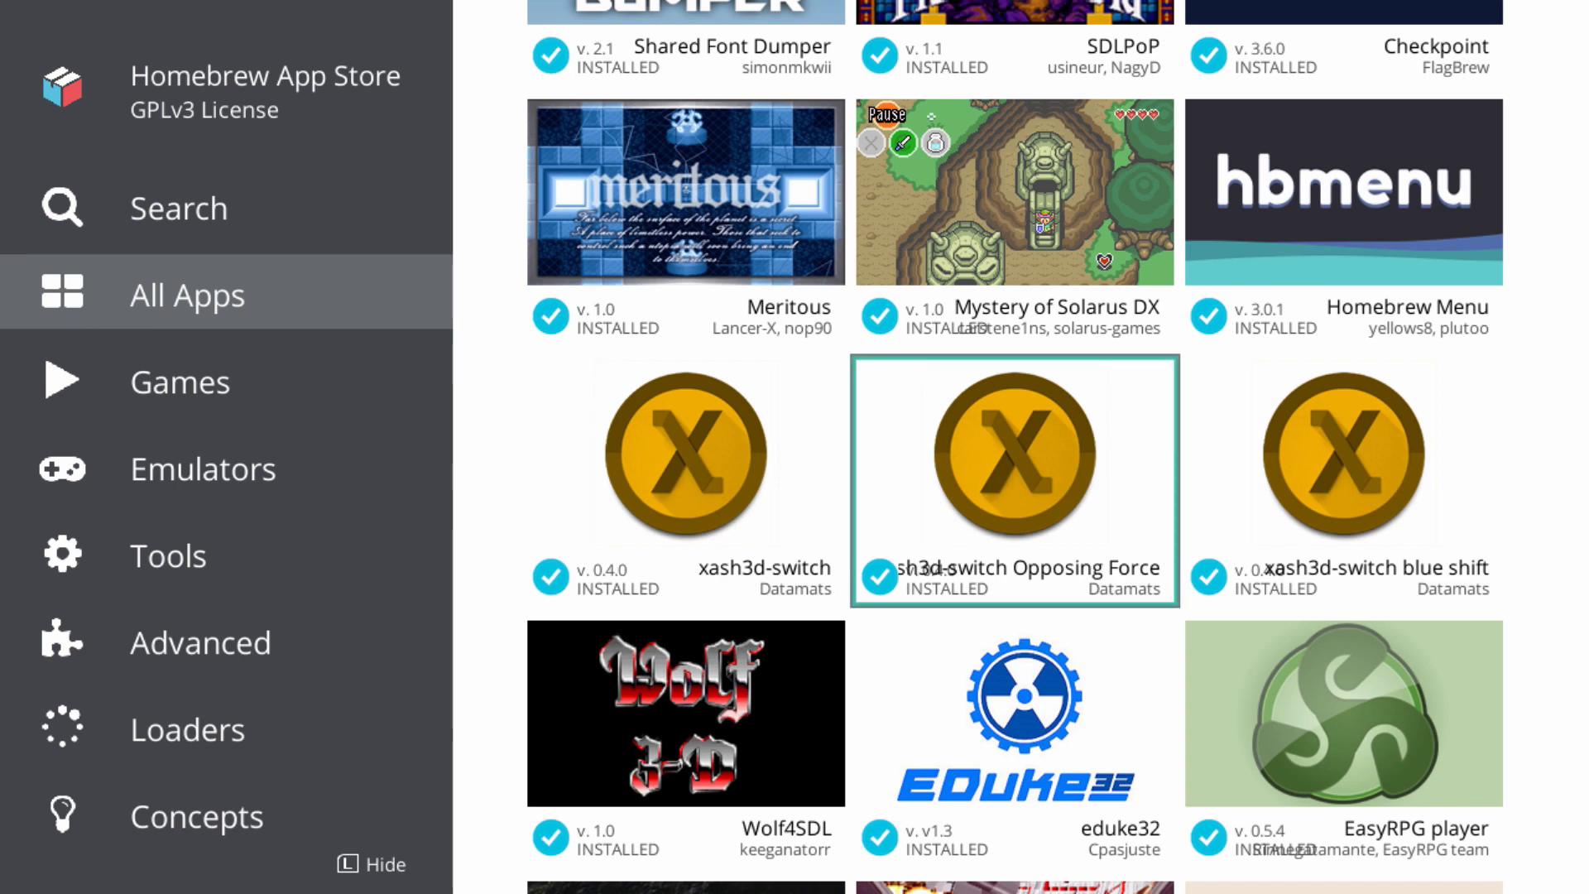
scroll("down", 3)
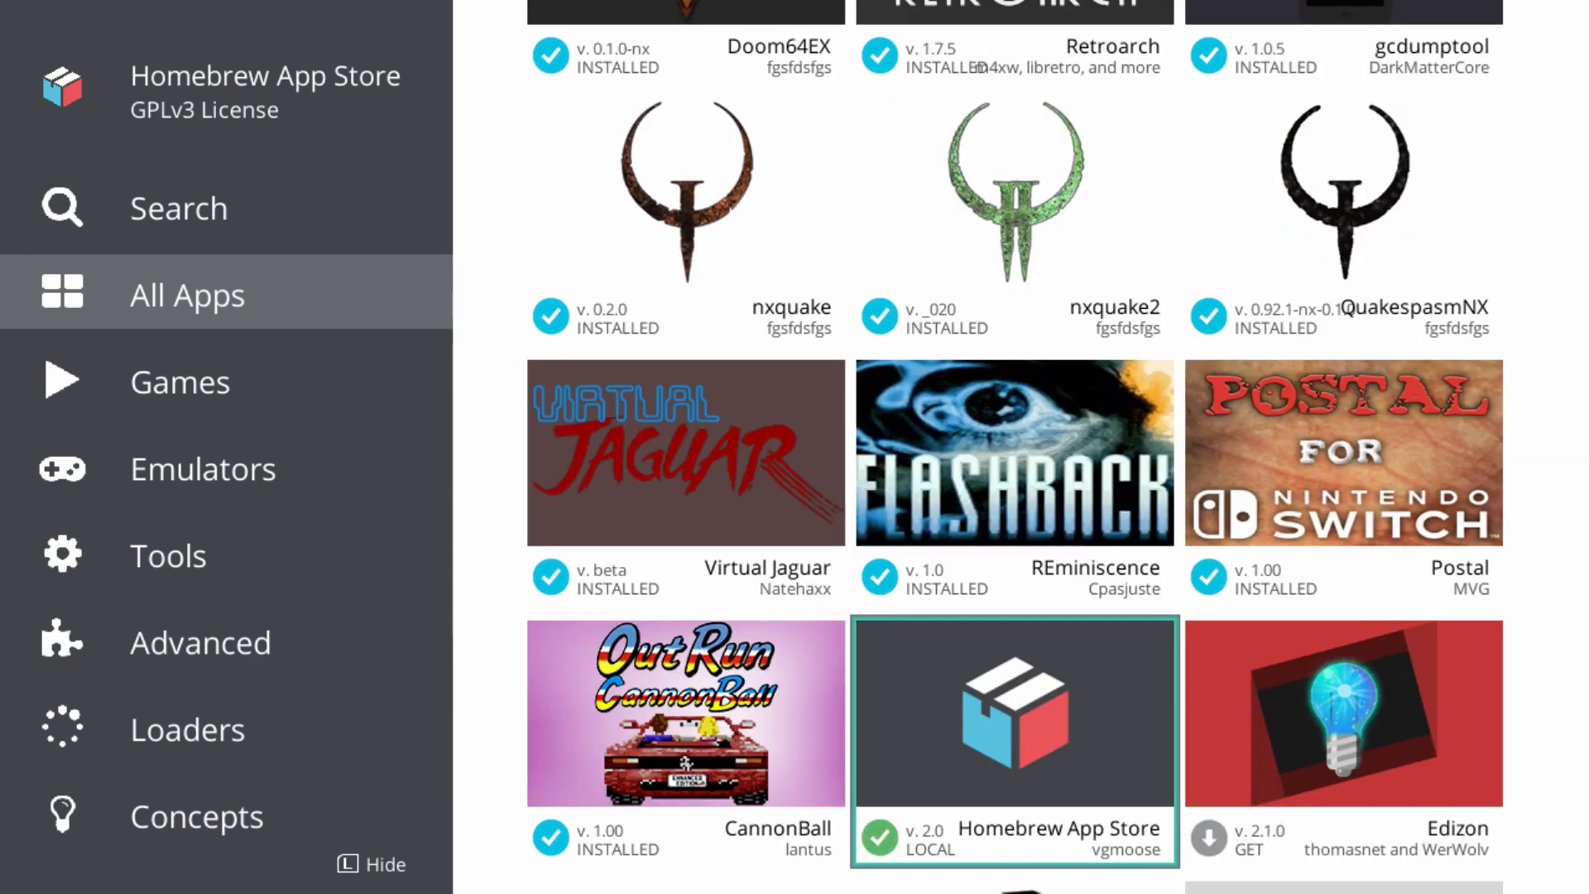
scroll("down", 3)
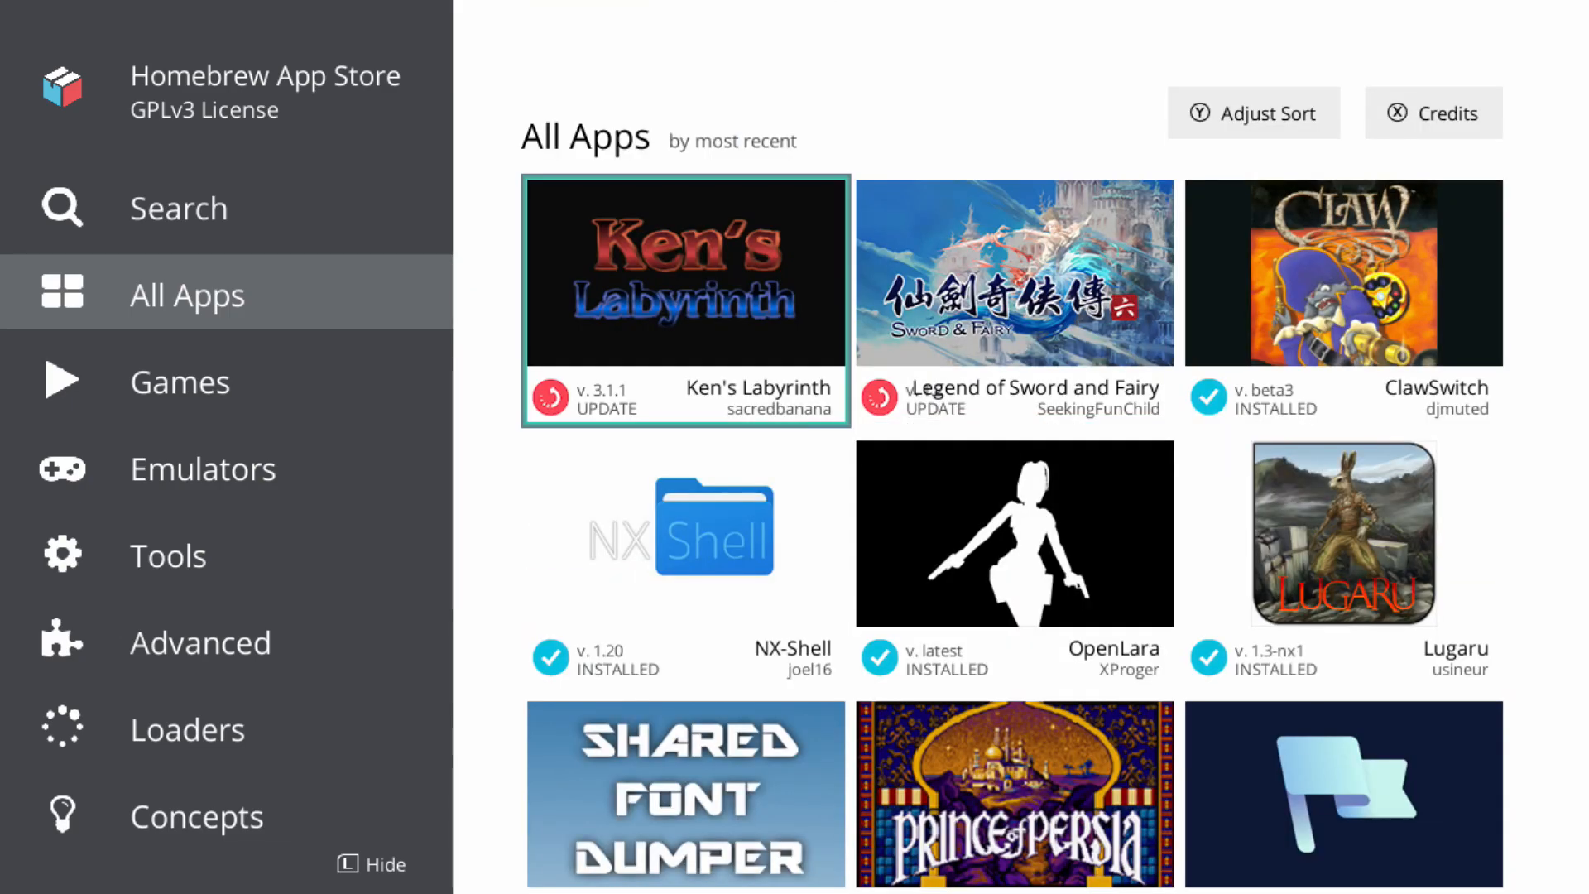
left_click(684, 273)
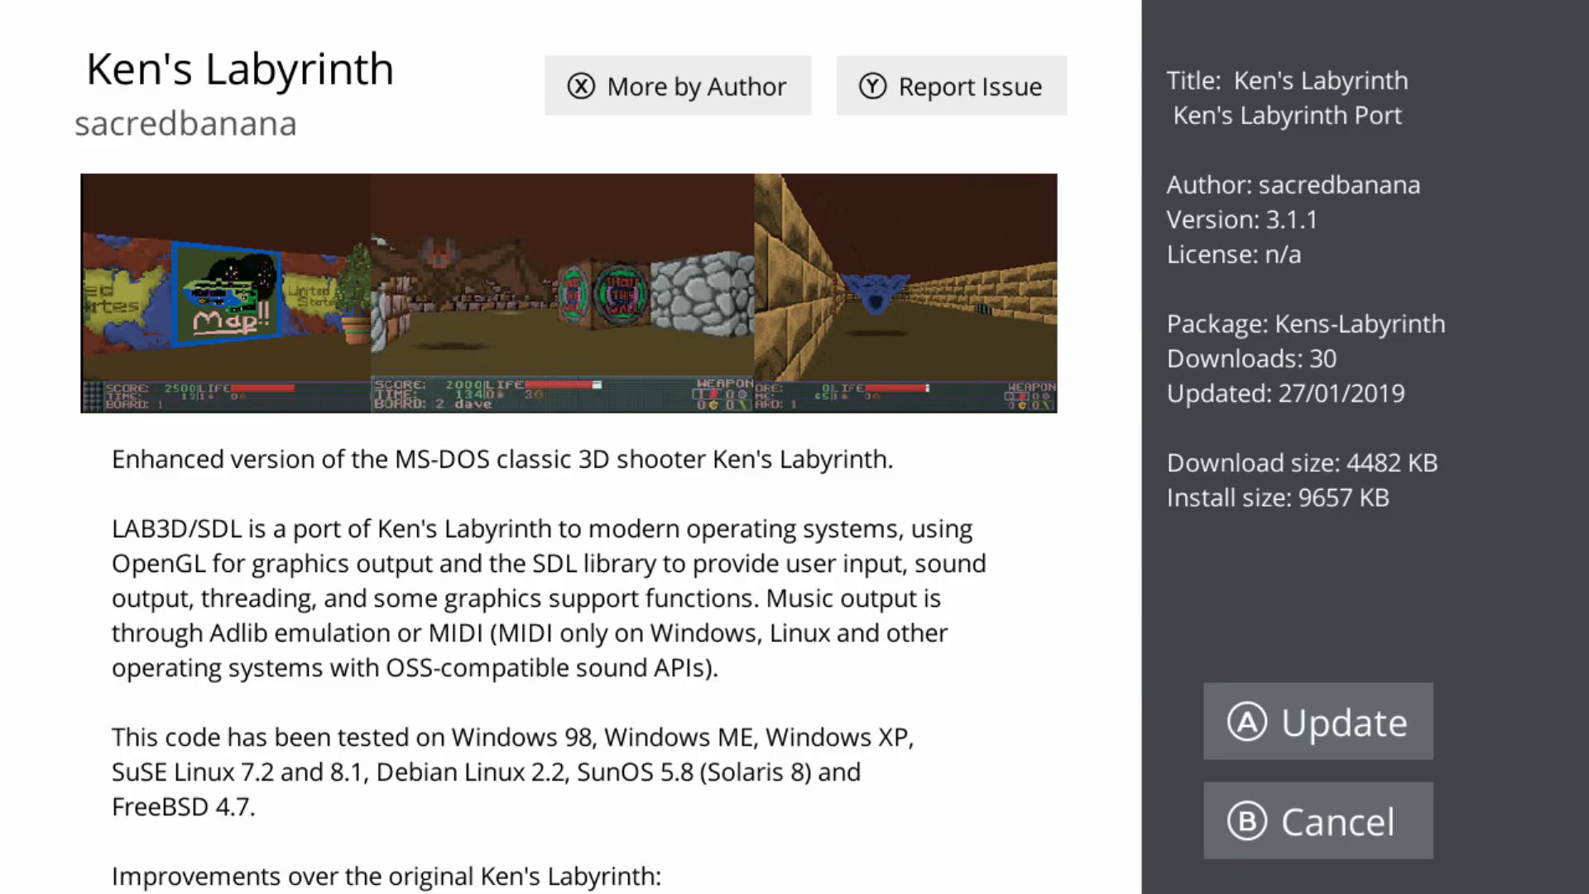